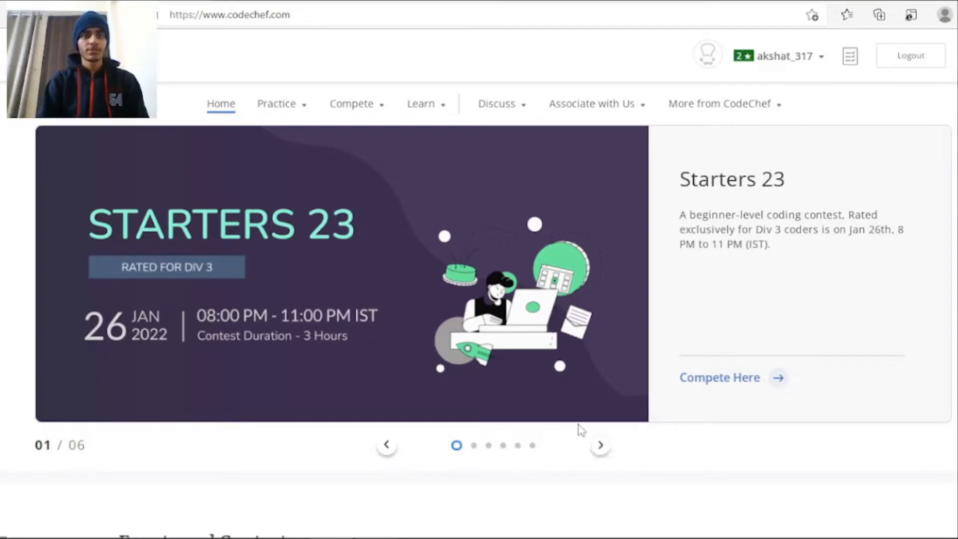
mouse_move(270, 437)
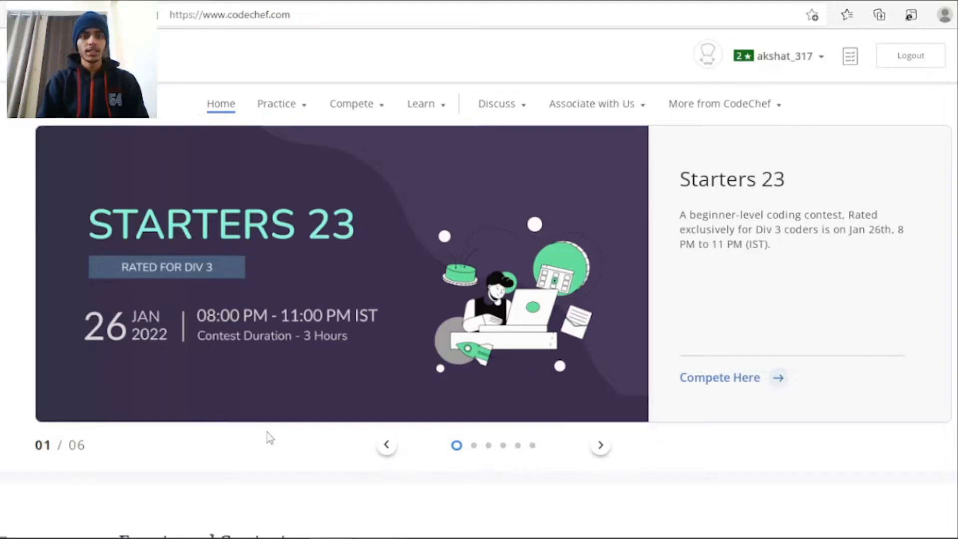
mouse_move(438, 298)
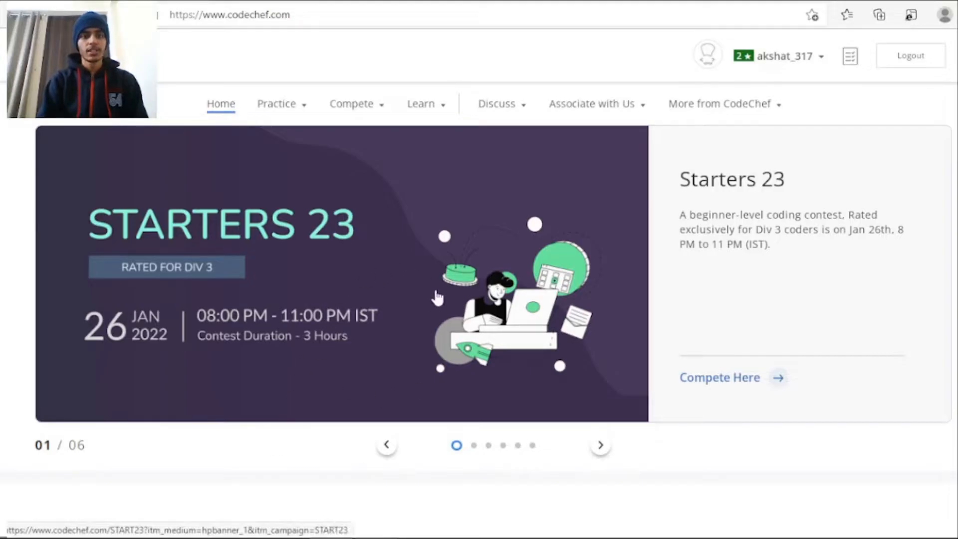
mouse_move(736, 161)
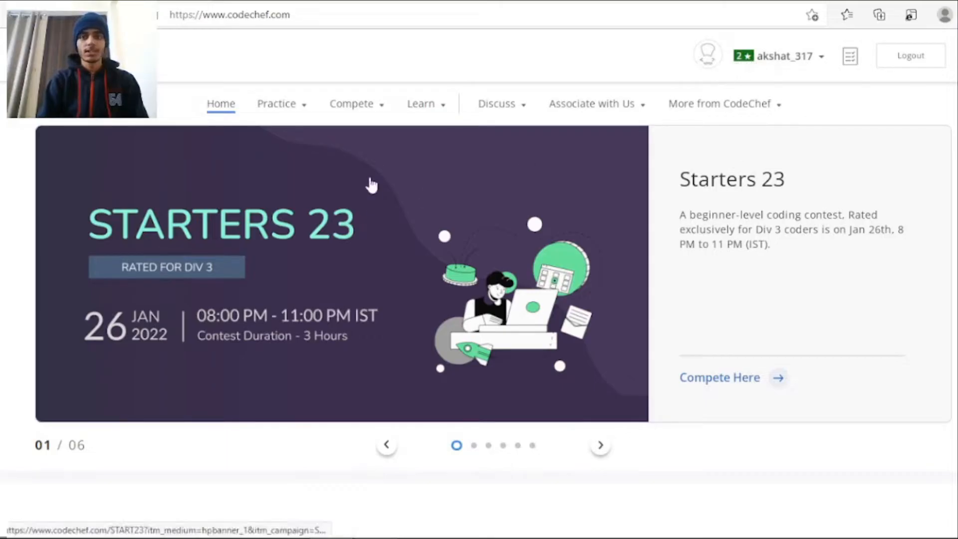
mouse_move(274, 334)
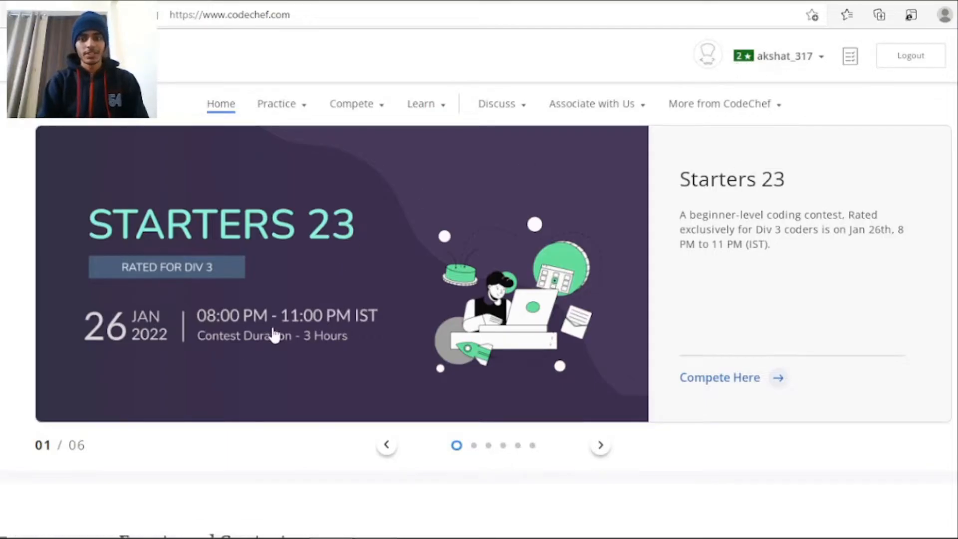
Step: Open the Starters 23 contest and reach its Division 3 problem list
click(718, 377)
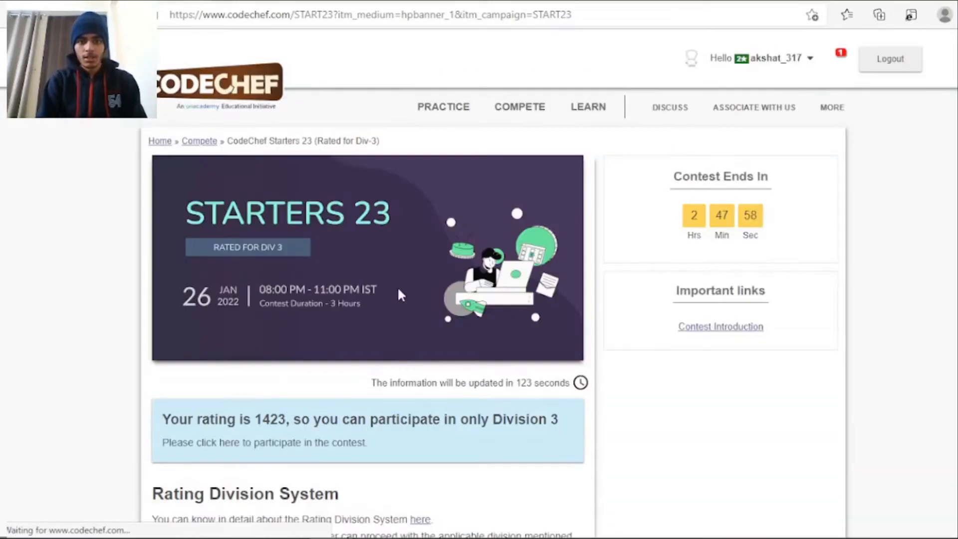
mouse_move(137, 289)
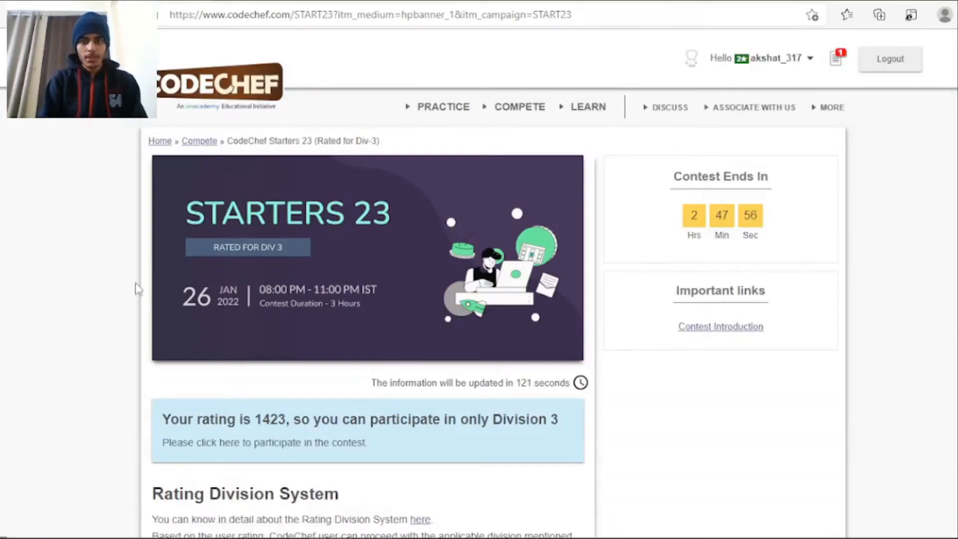
scroll(down, 3)
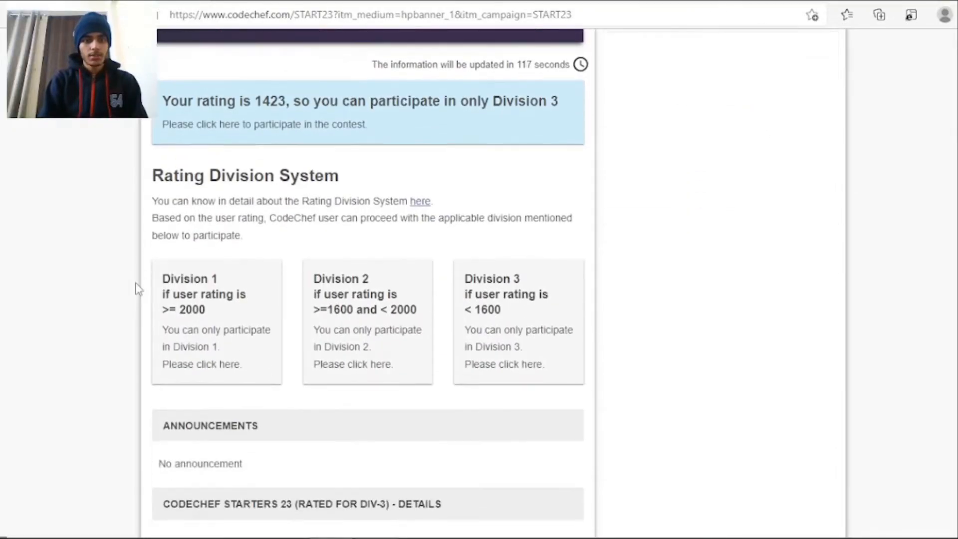
scroll(up, 3)
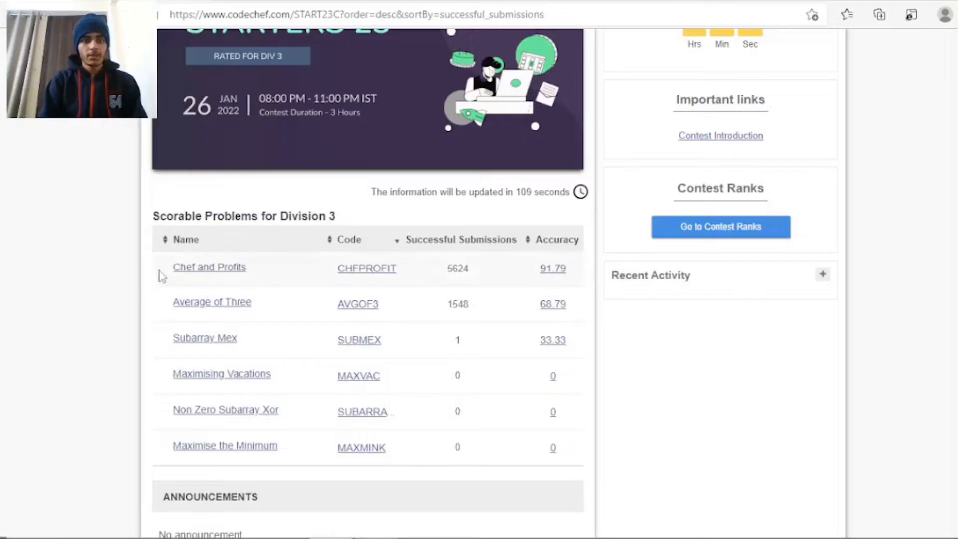
Step: Open Chef and Profits and read its input format, output format and constraints
click(209, 267)
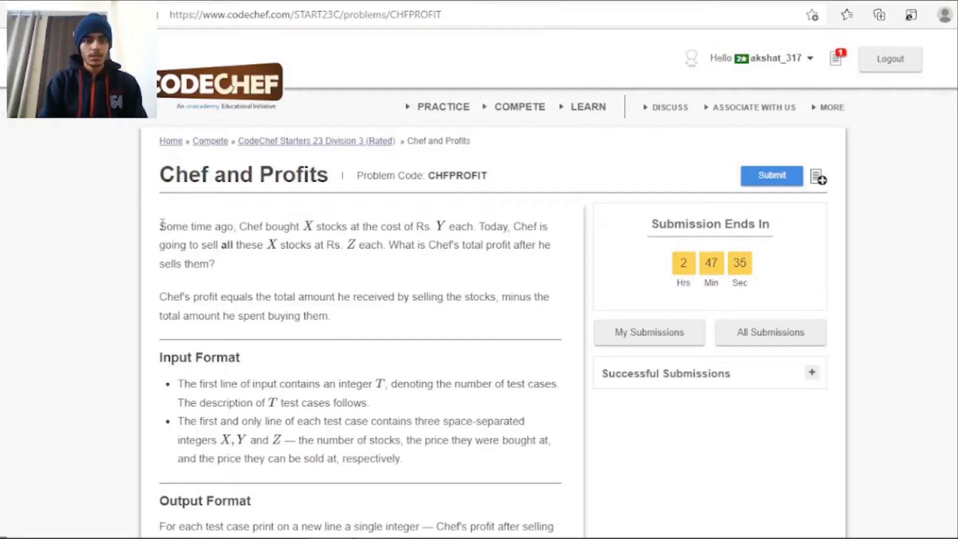
scroll(down, 3)
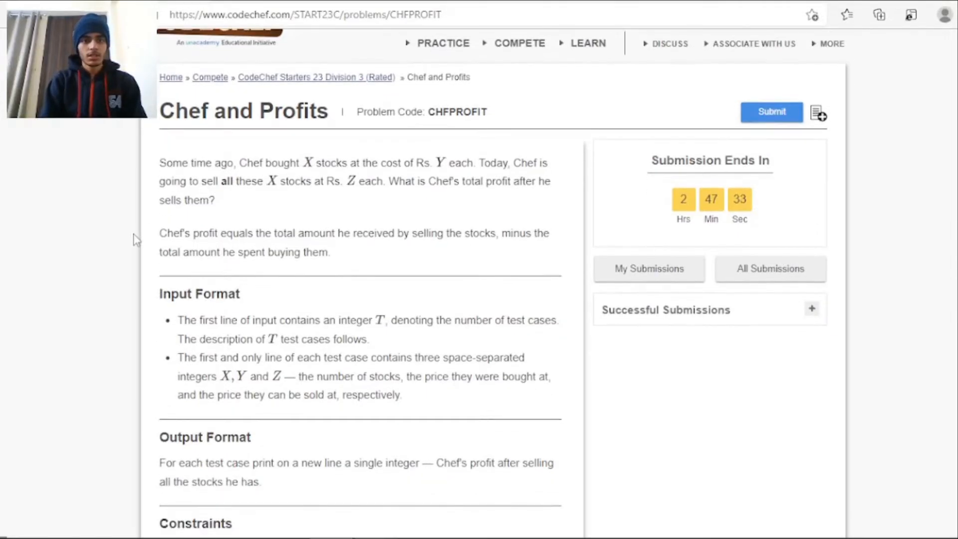
scroll(down, 3)
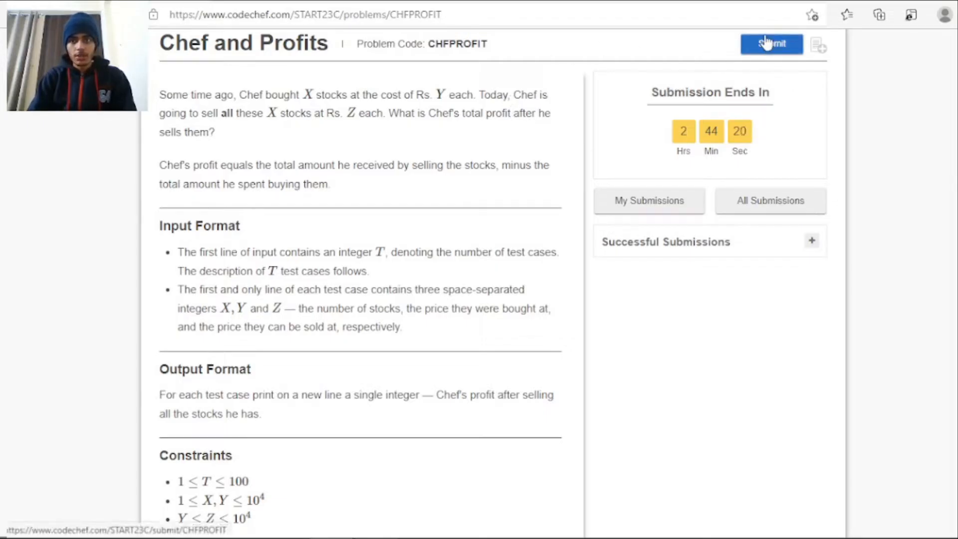
Step: In the C++14 editor, read x, y, z per test case and print x*(z-y)
click(770, 43)
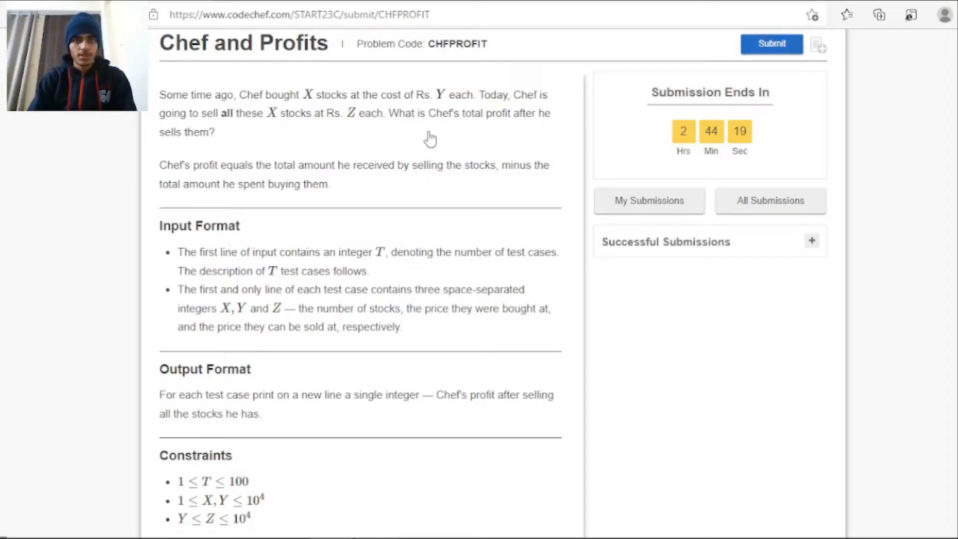
click(771, 43)
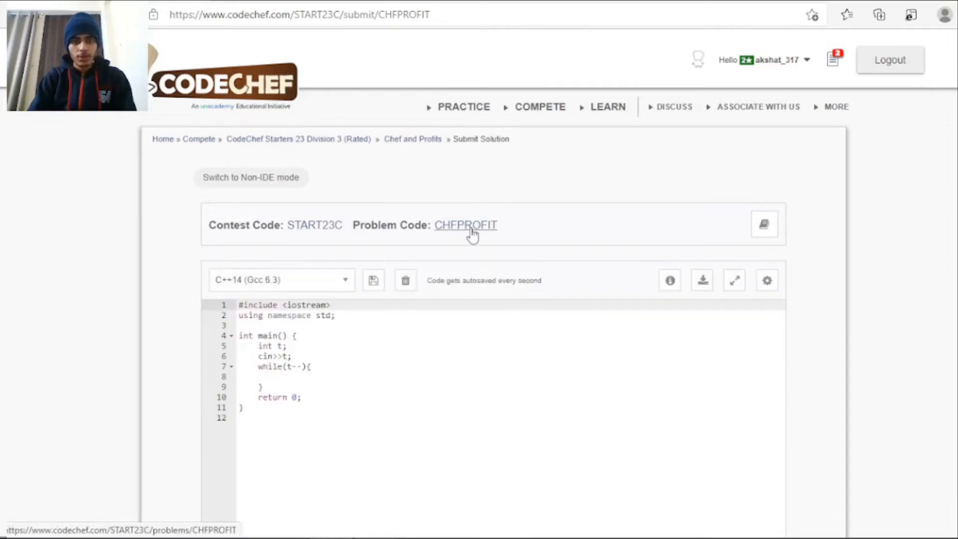
click(465, 225)
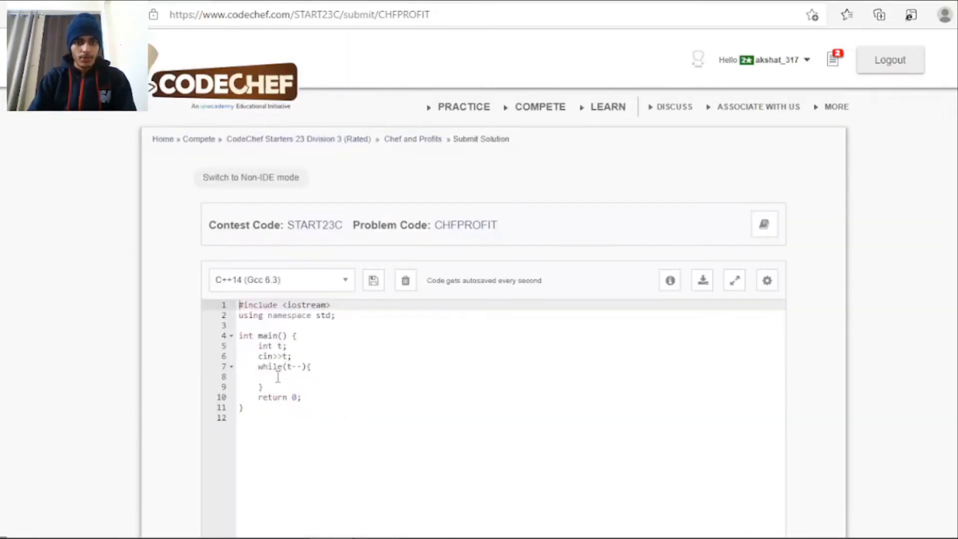
text(int x,y,z;)
text(cin>>x>>y>>z;)
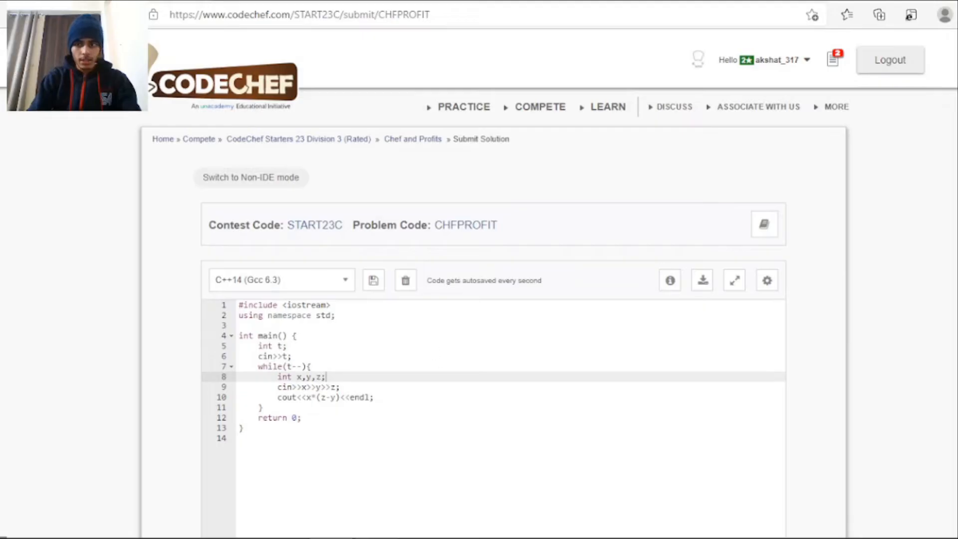
scroll(down, 3)
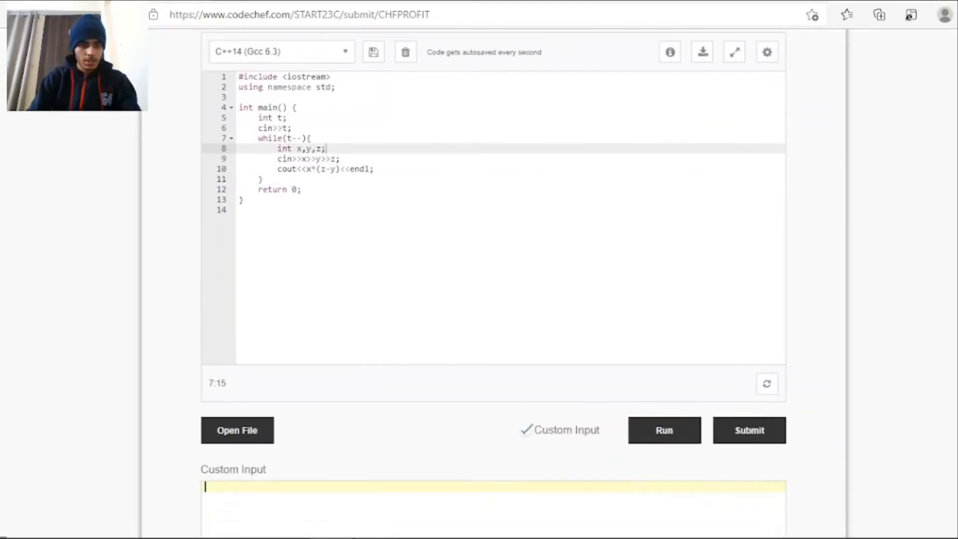
Step: Run the code on the 3-case sample input, producing output 30, 3 and 4
text(3)
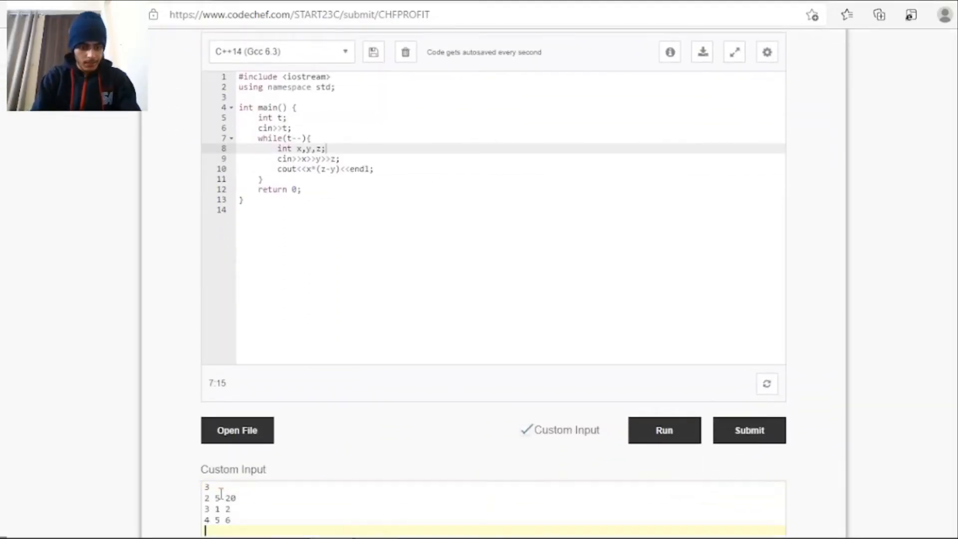
click(664, 429)
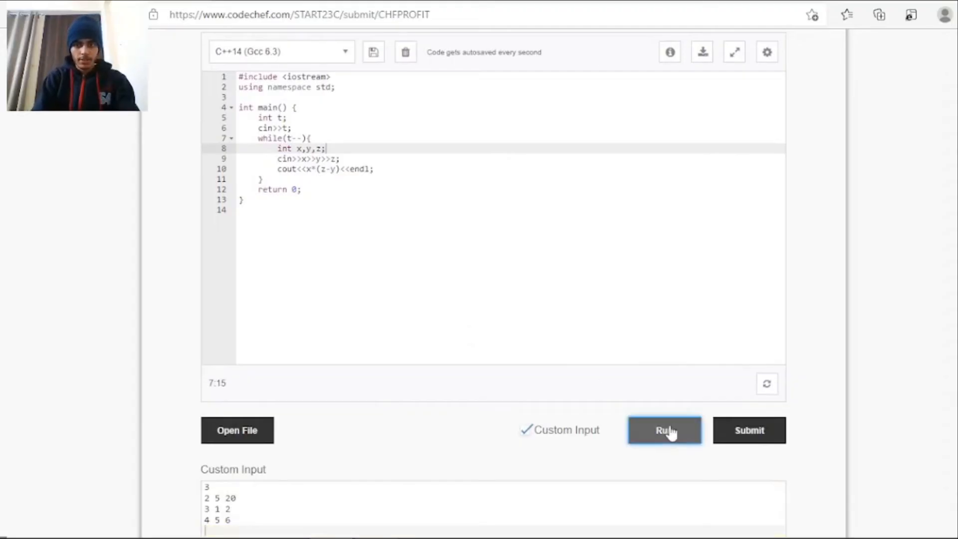
click(663, 430)
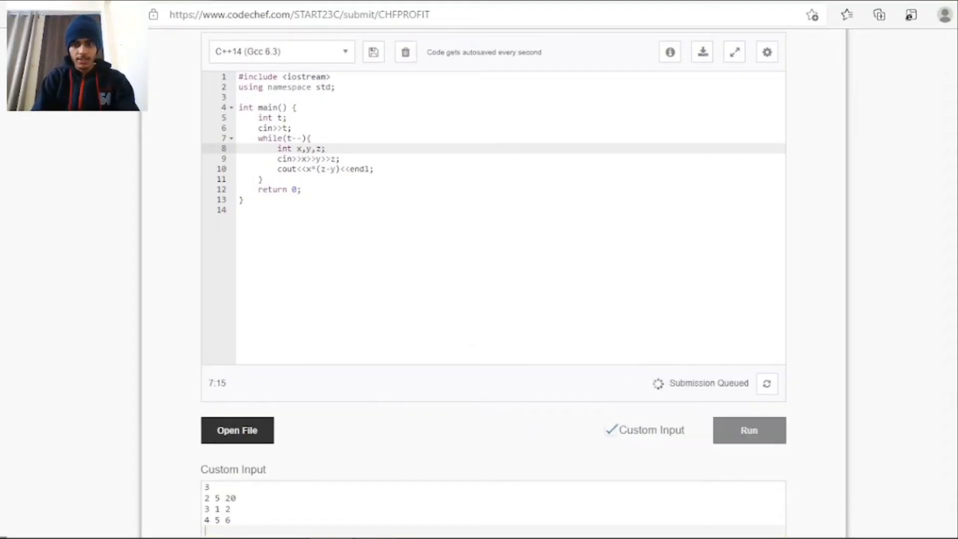
scroll(down, 3)
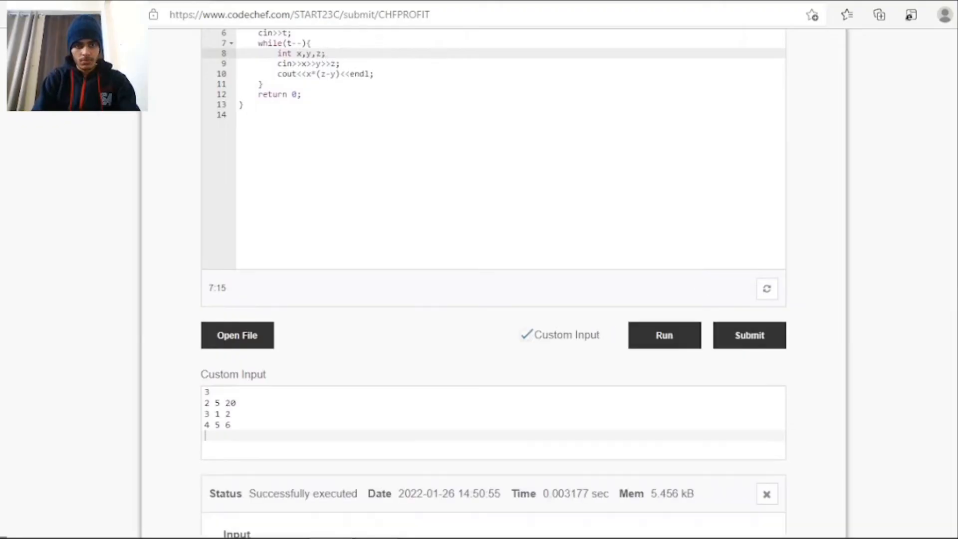
scroll(down, 3)
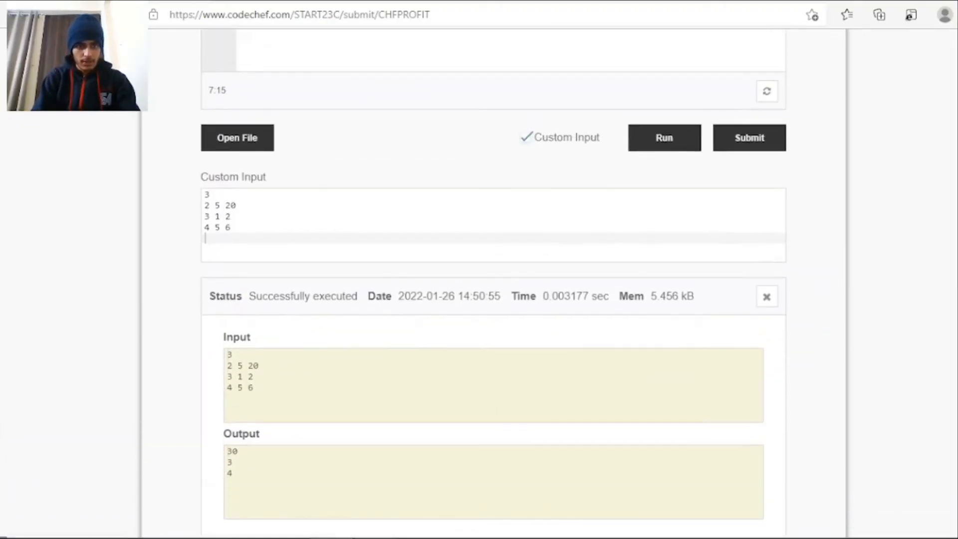
scroll(down, 3)
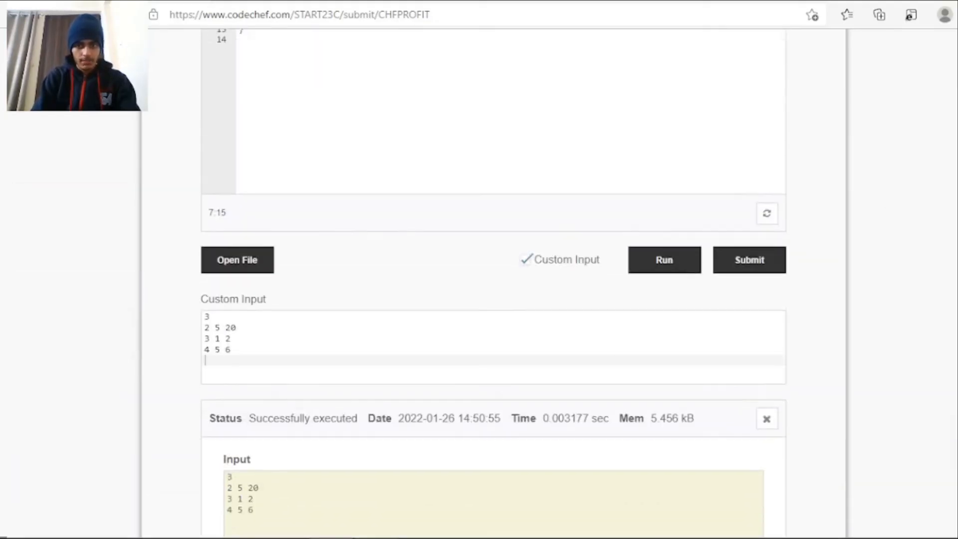
click(748, 259)
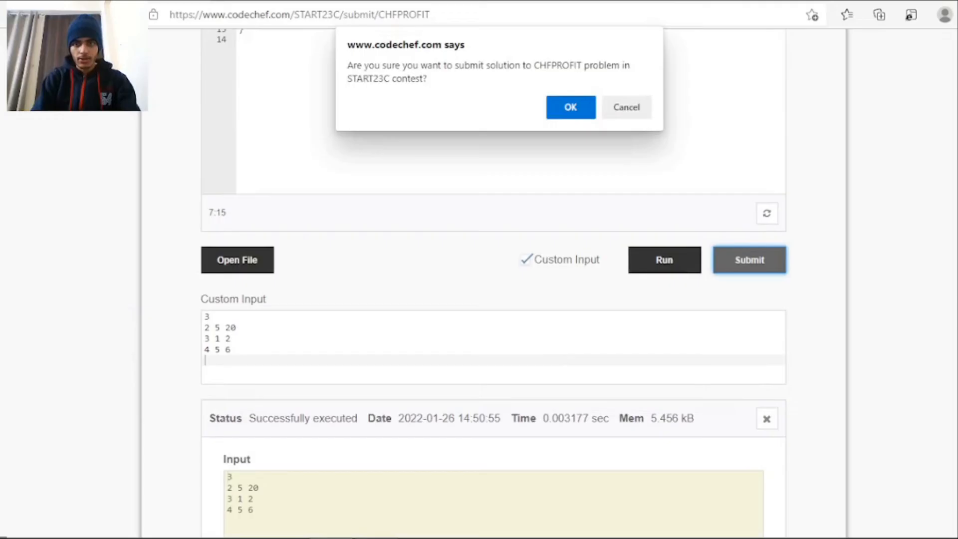
Step: Confirm the submission and view the verdict: both tasks AC, 100% score
click(569, 107)
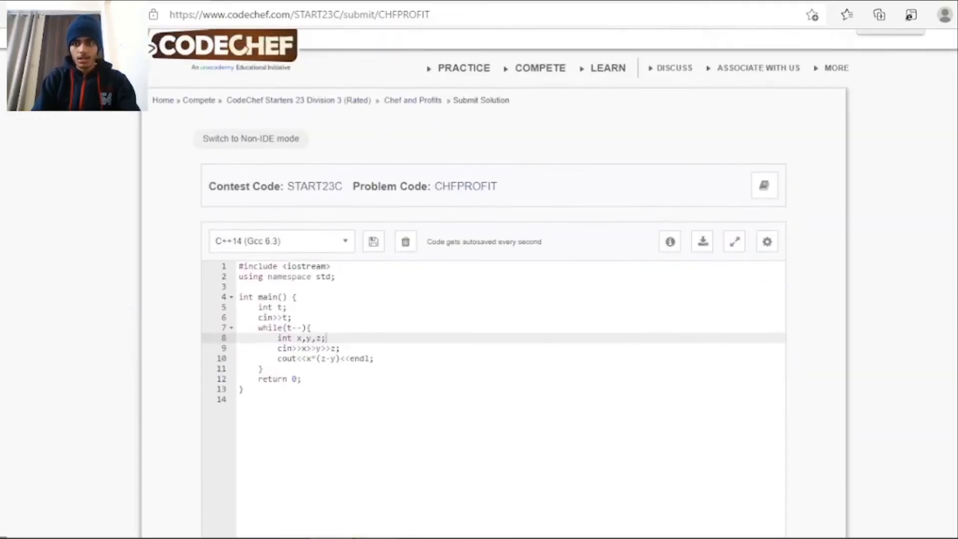
scroll(down, 3)
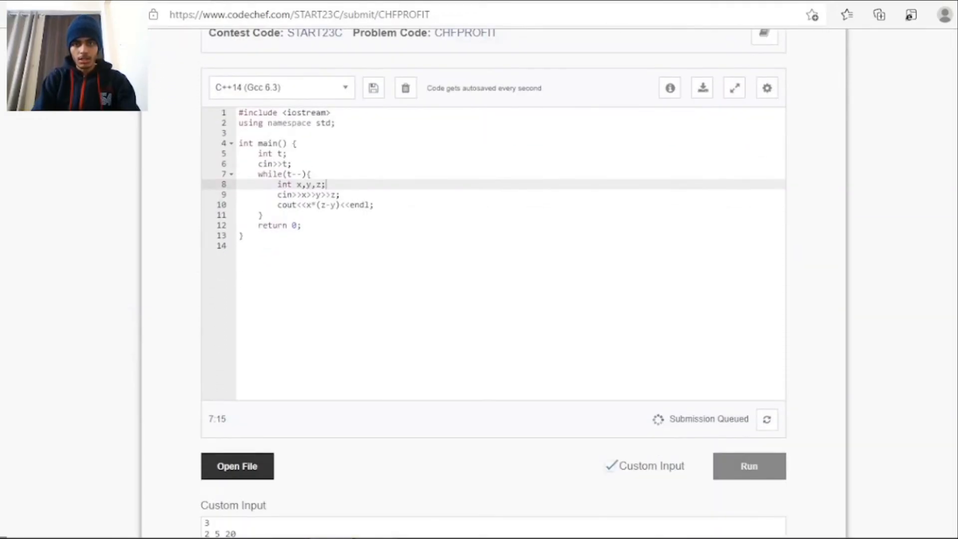
scroll(down, 3)
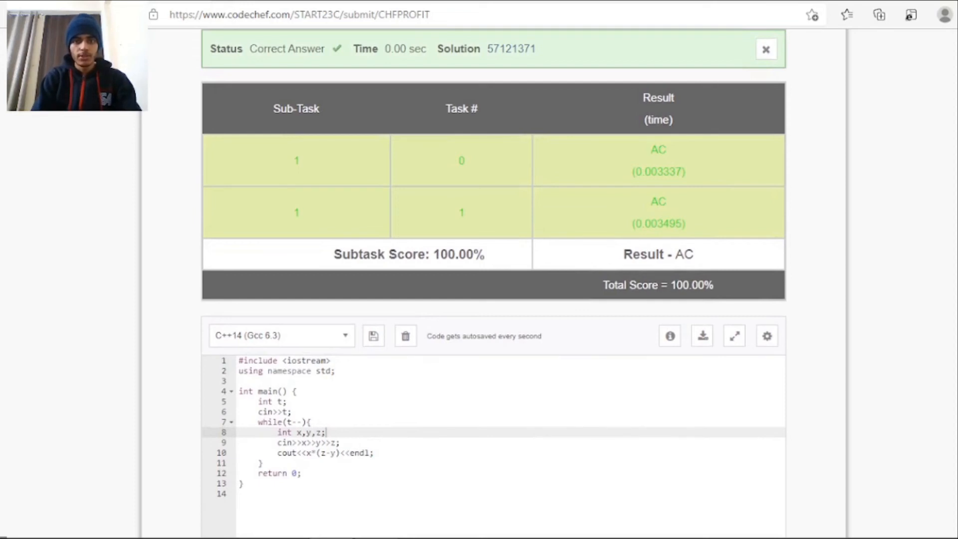
scroll(down, 3)
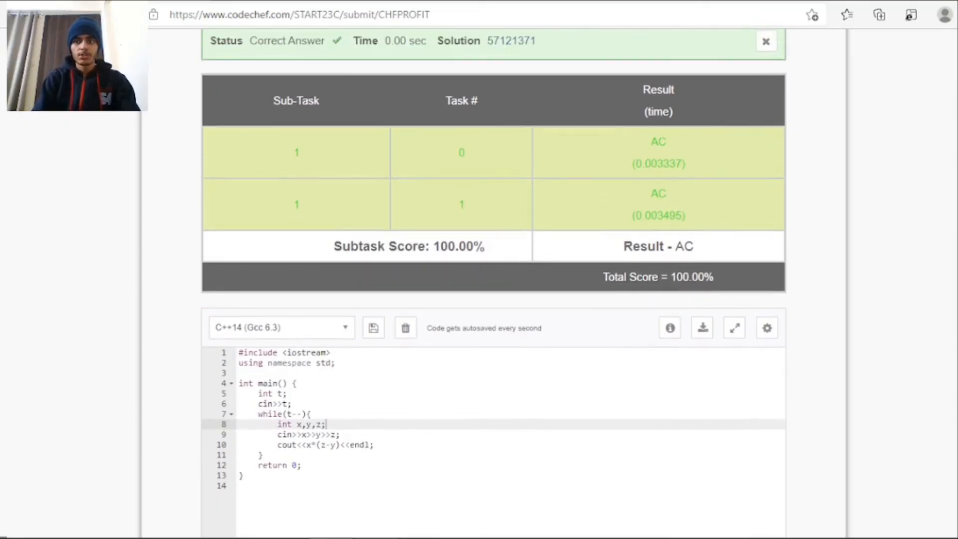